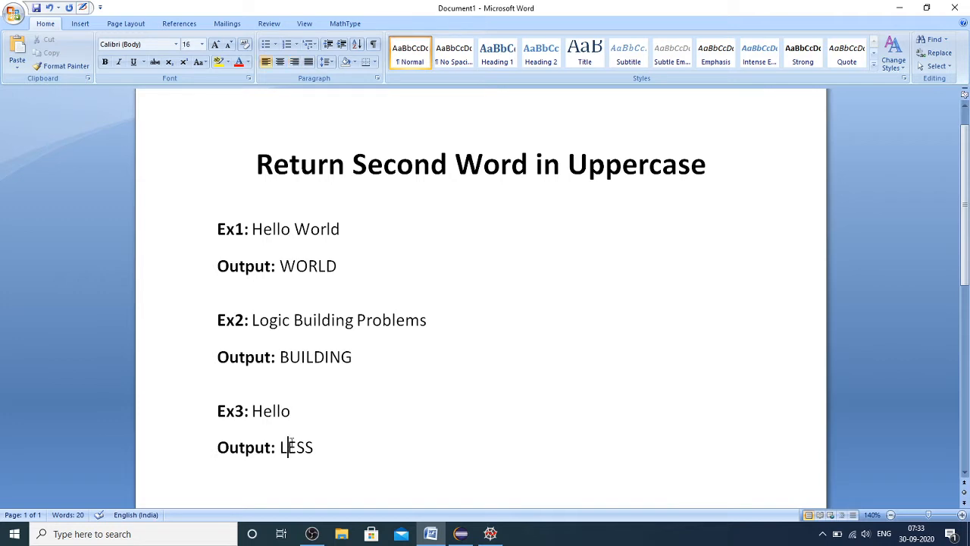
mouse_move(312, 240)
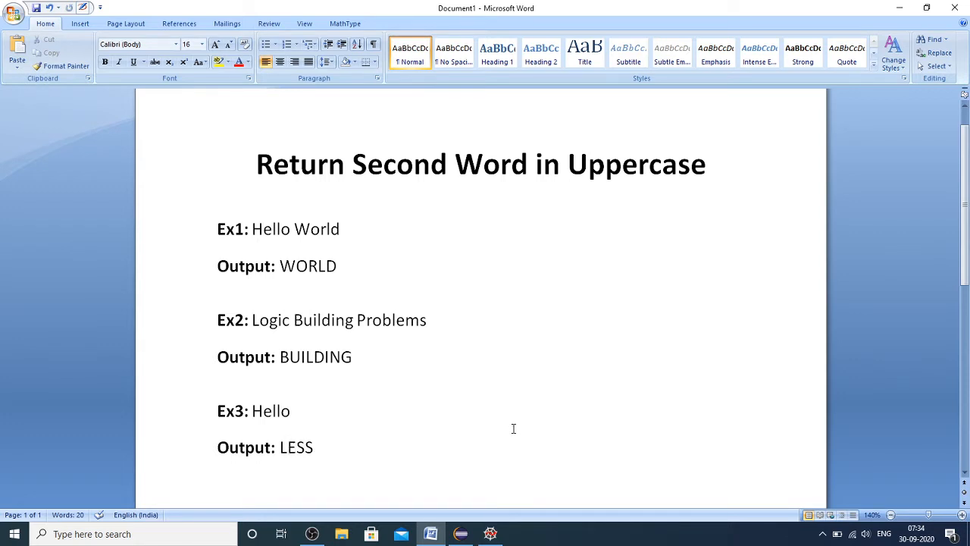
Step: Run the Eclipse Java program with input 'Hello World', printing WORLD
click(282, 447)
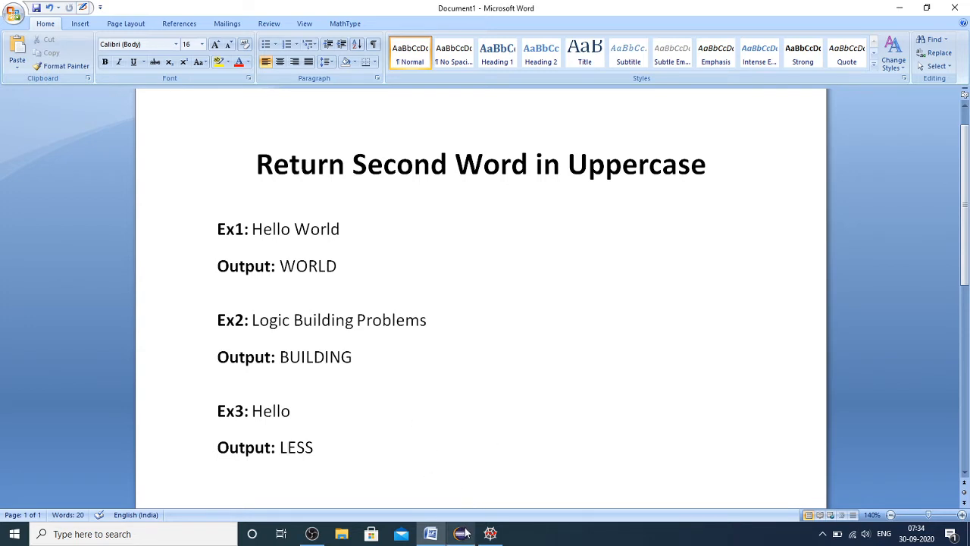
click(461, 533)
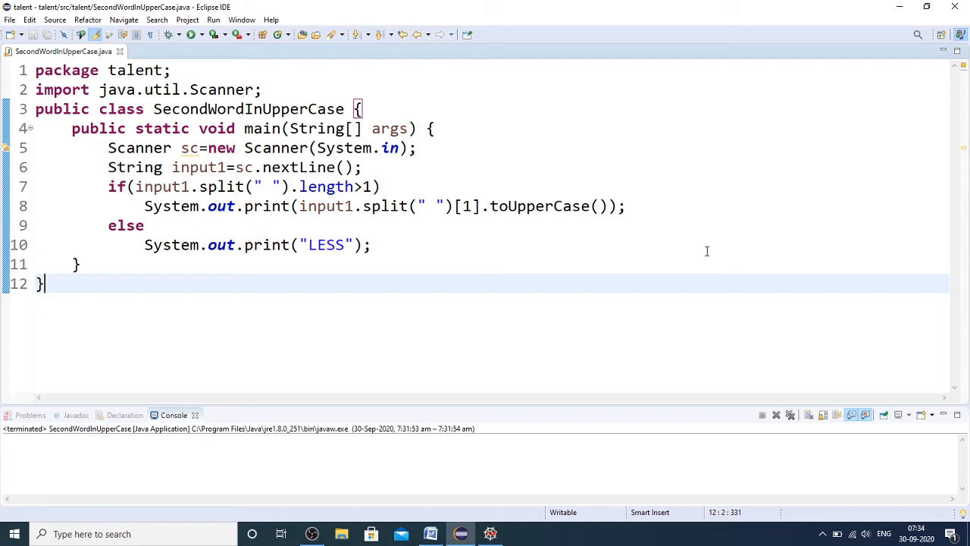
right_click(706, 250)
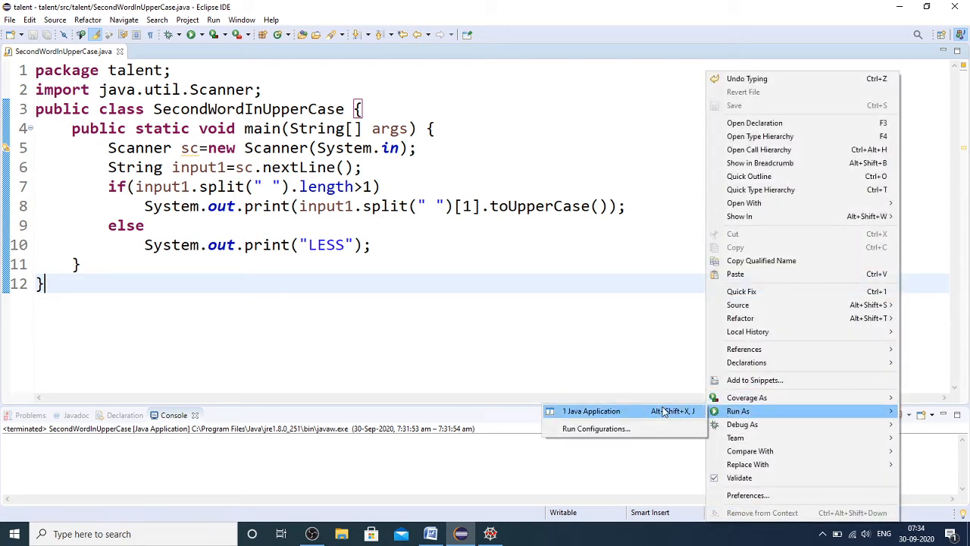
click(592, 411)
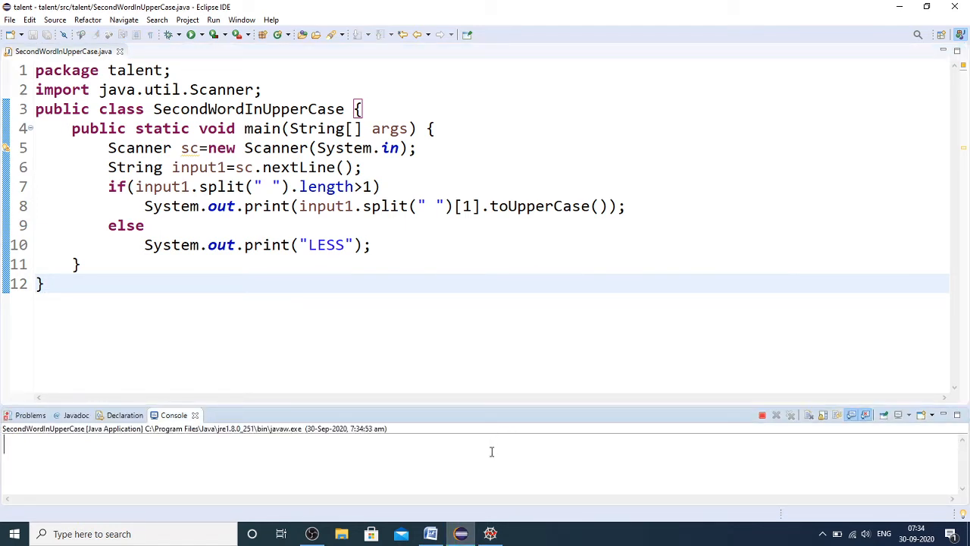
text(Hello W)
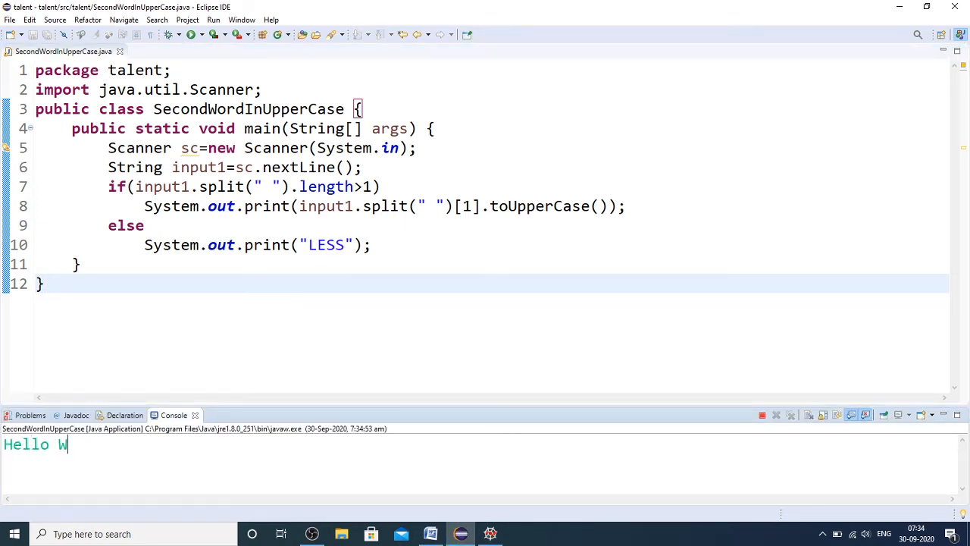
text(orld)
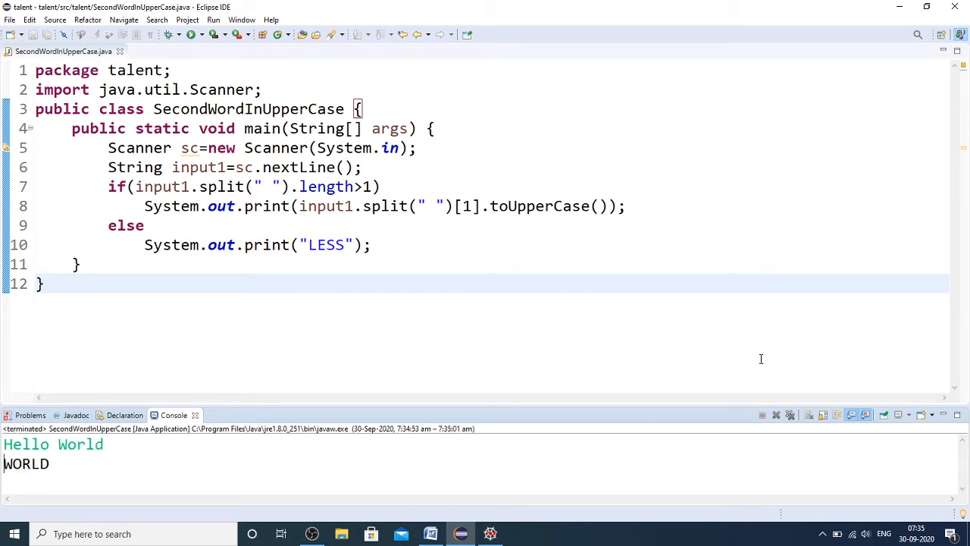
Step: Rerun the program with 'Logic Building Problems', printing BUILDING
right_click(42, 284)
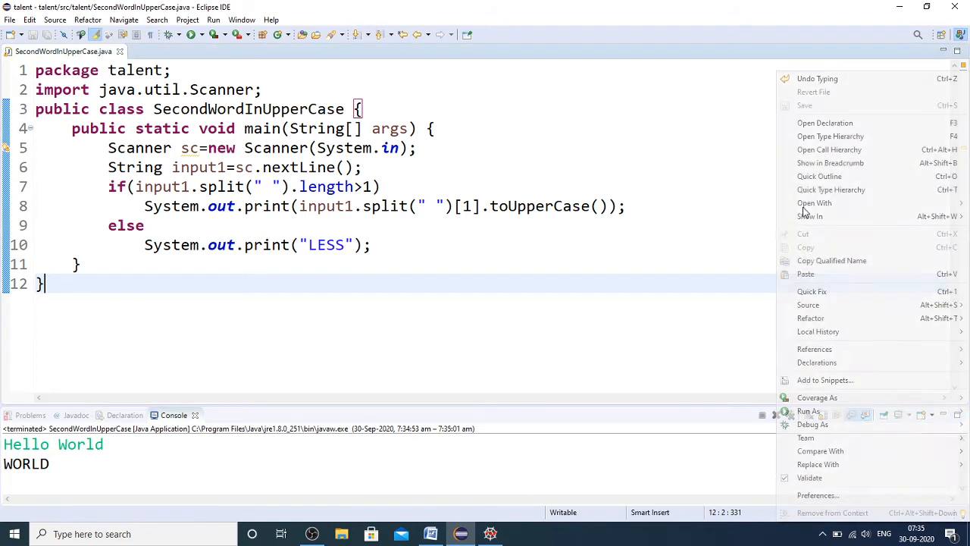
mouse_move(809, 411)
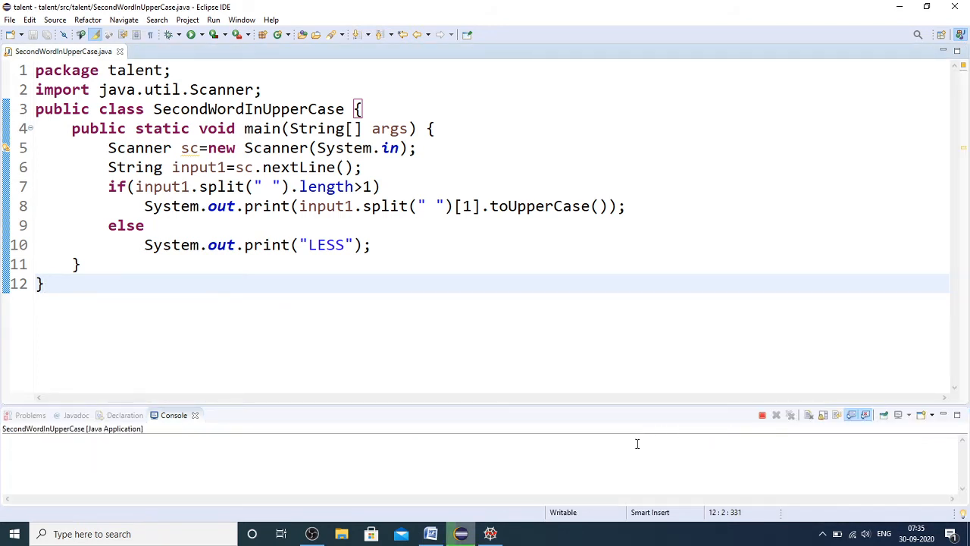
text(He)
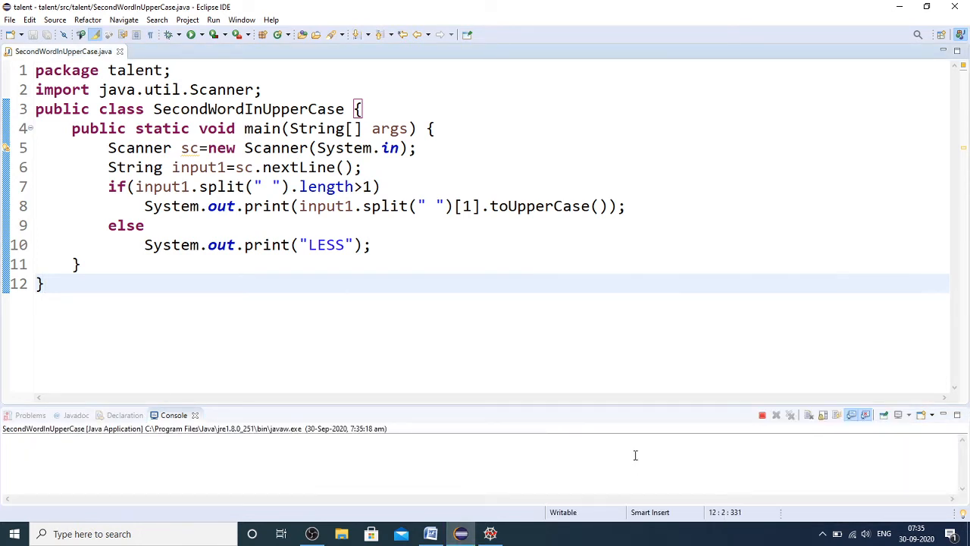
text(Lo)
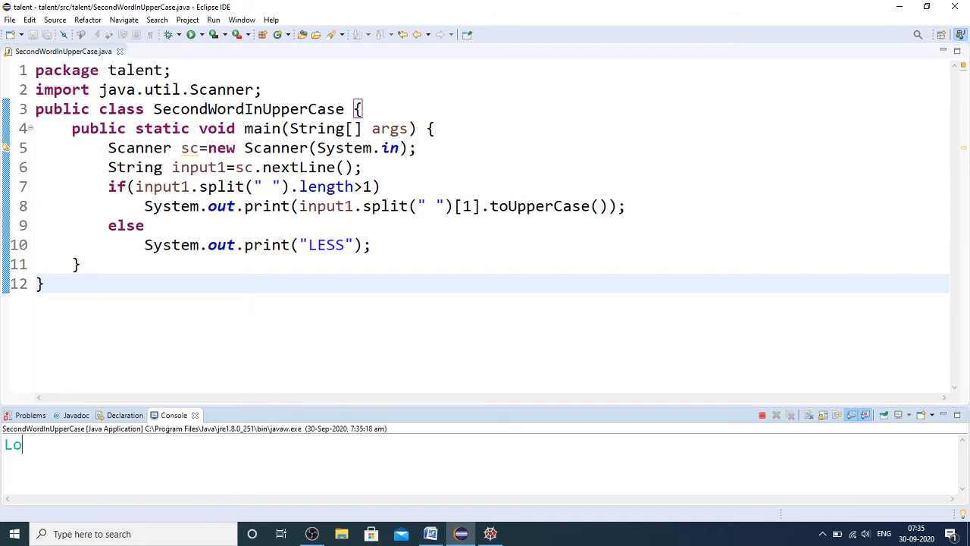
text(gic)
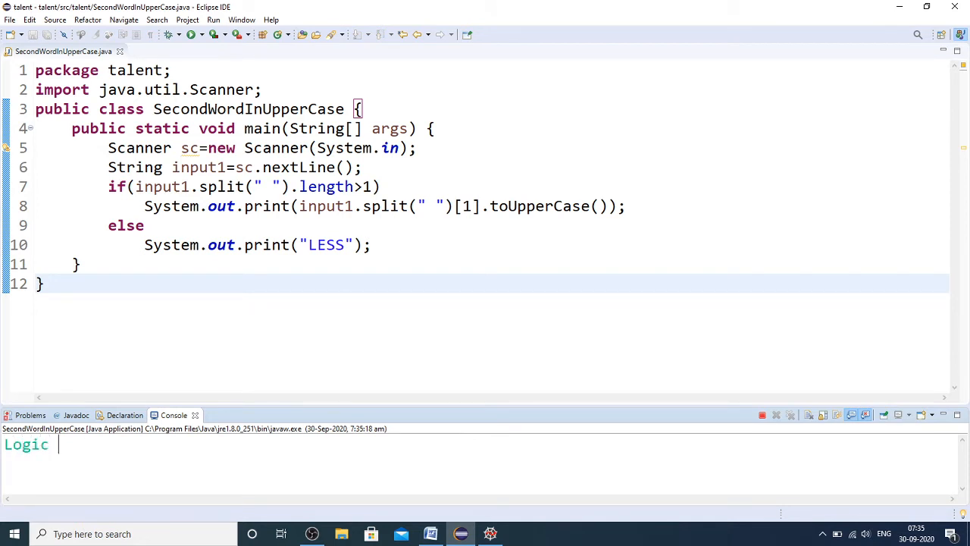
text(Building)
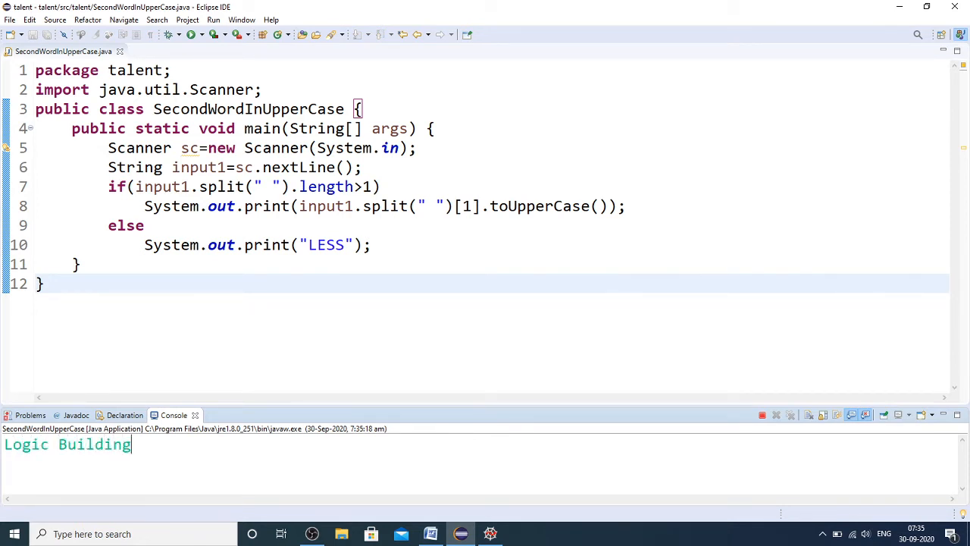
text(Problems)
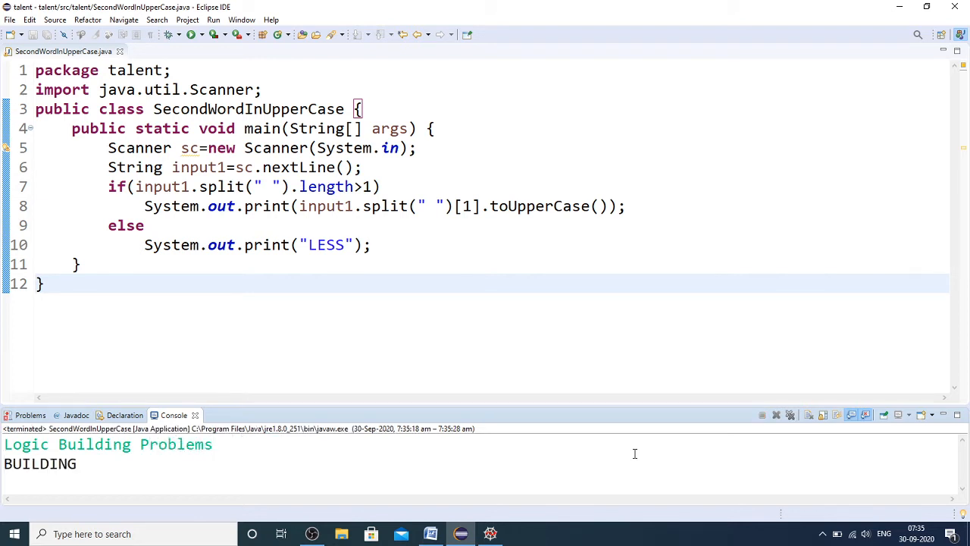
mouse_move(687, 325)
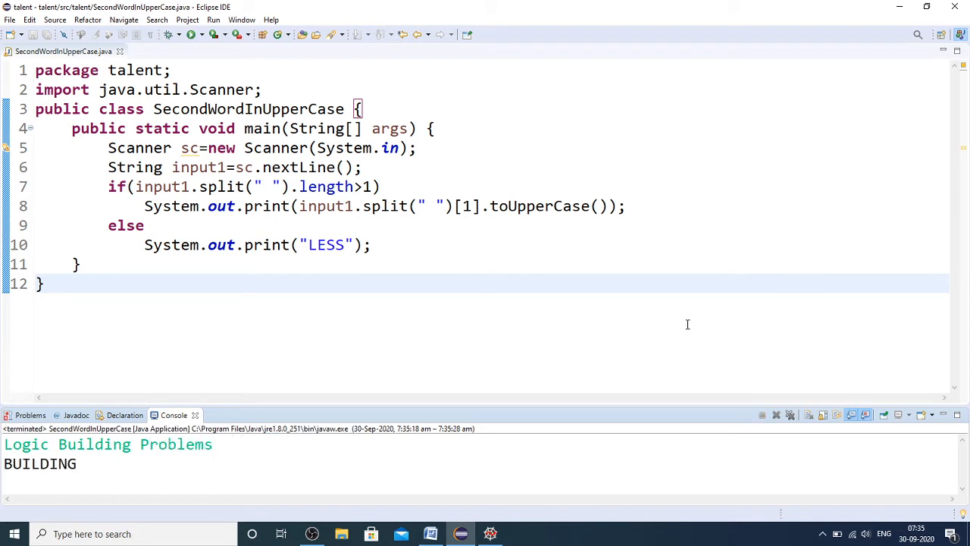
mouse_move(710, 224)
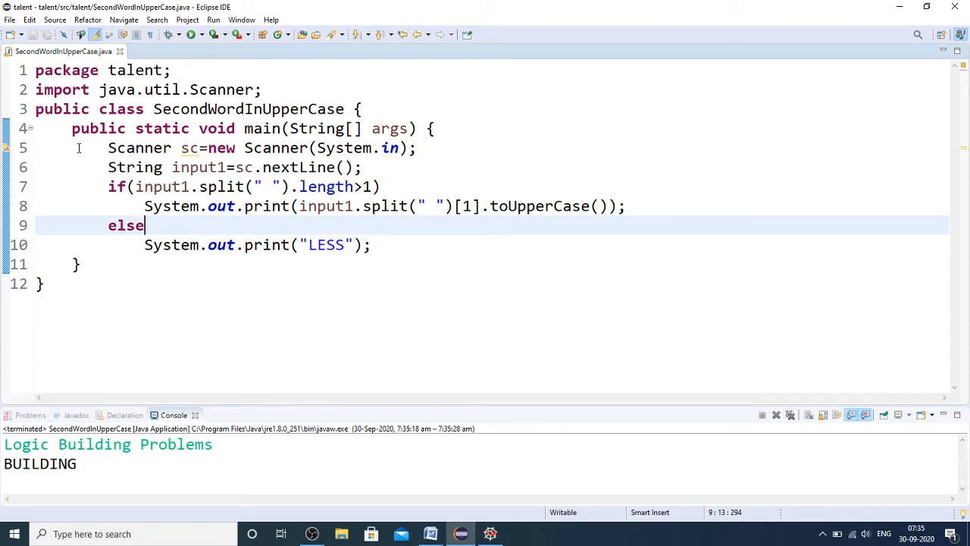
drag(108, 148, 235, 147)
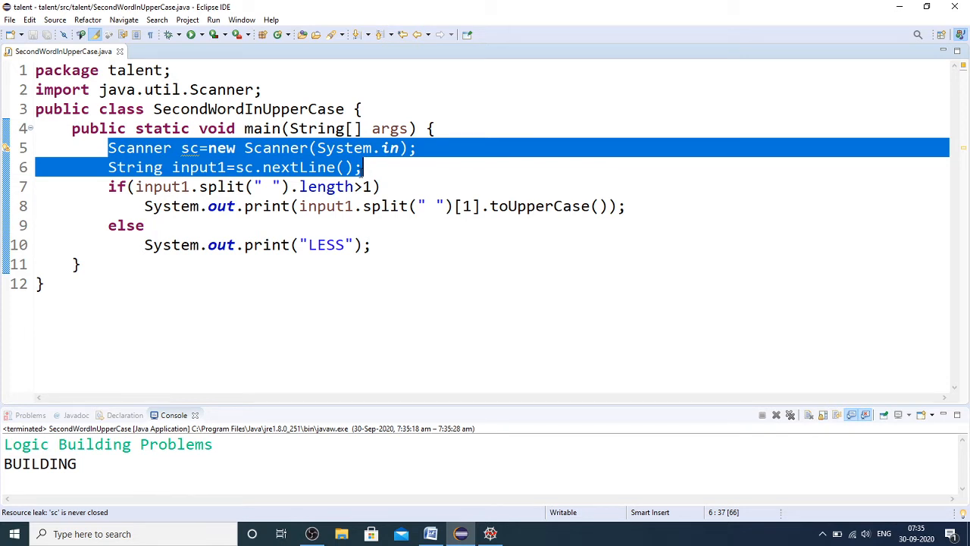
click(144, 225)
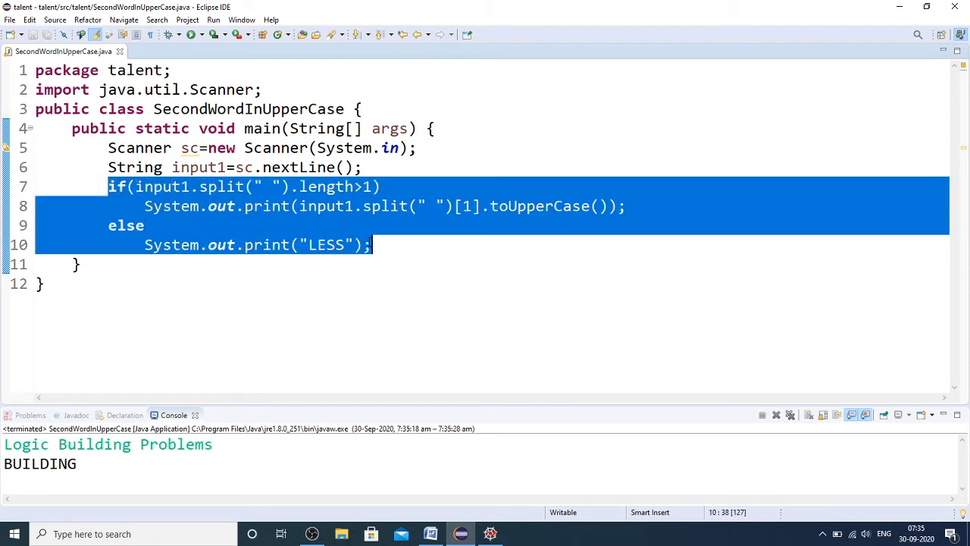
mouse_move(442, 250)
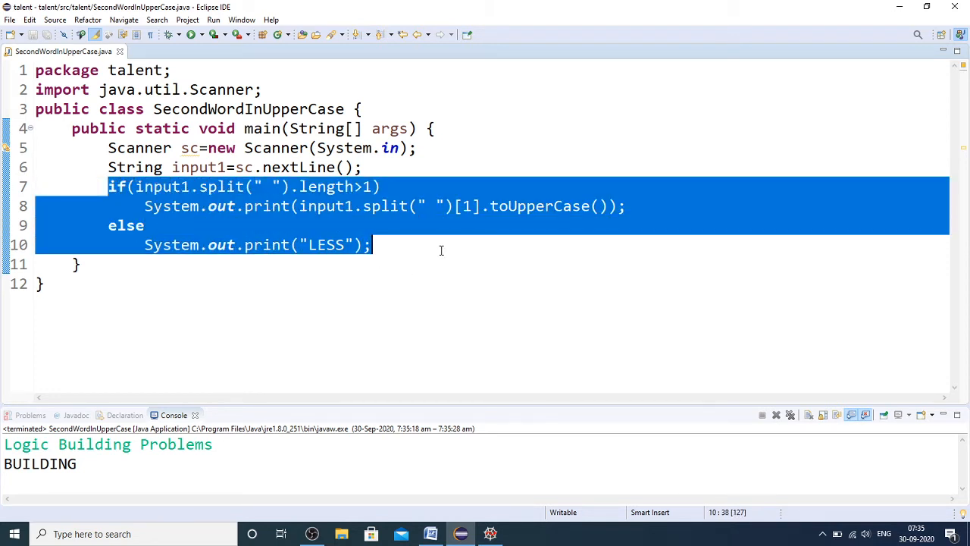
click(440, 245)
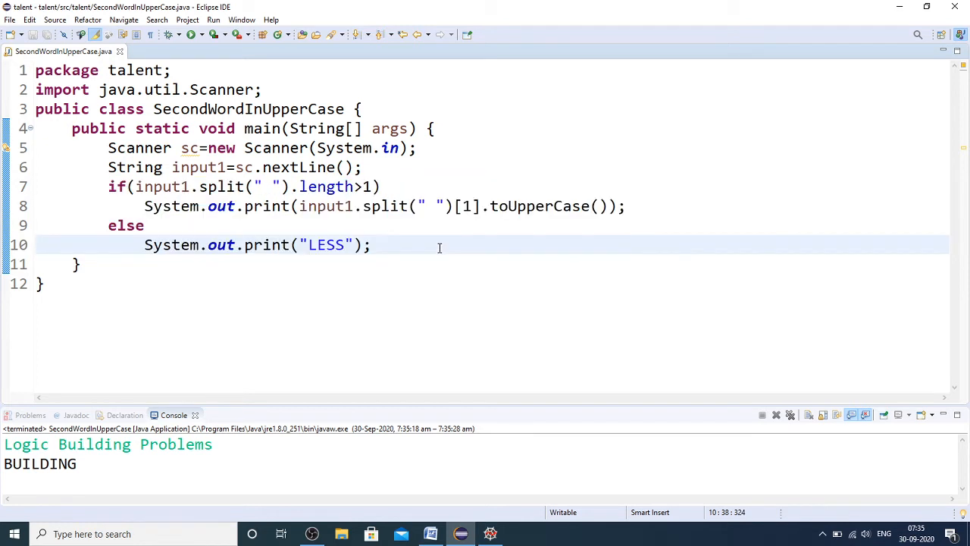
mouse_move(153, 186)
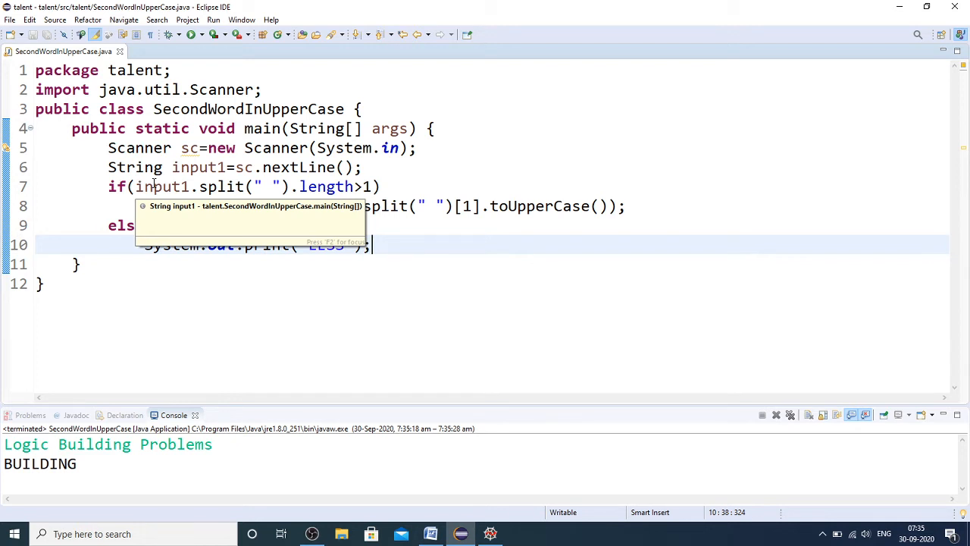
click(155, 187)
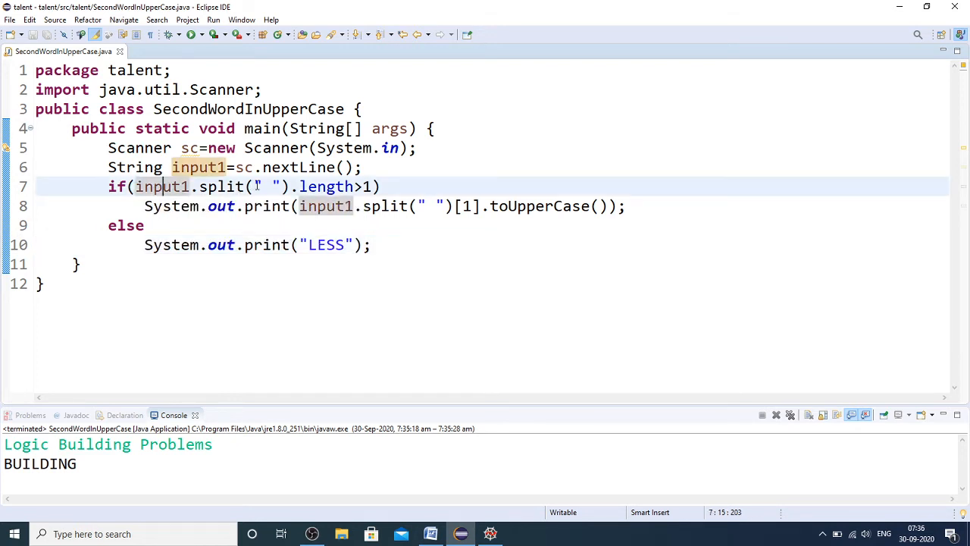
text(I)
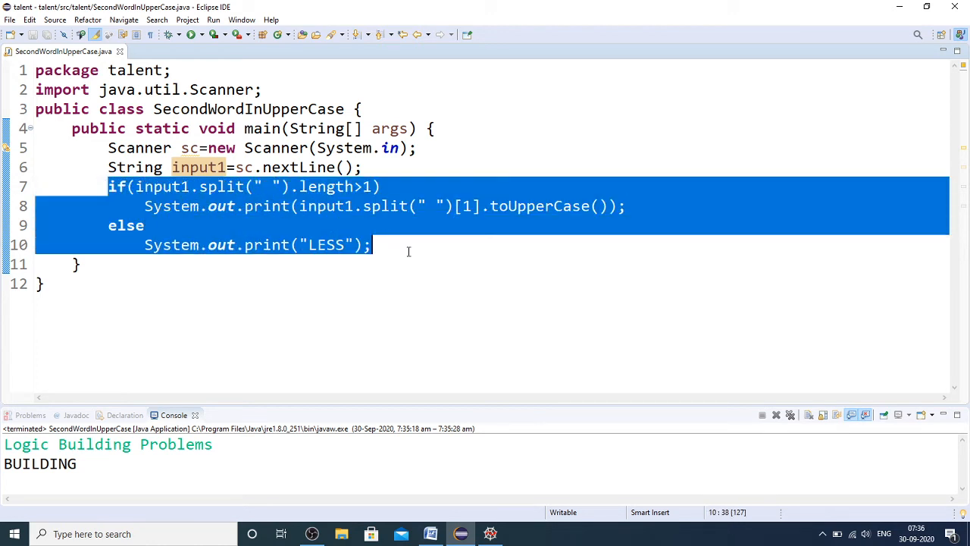
click(409, 245)
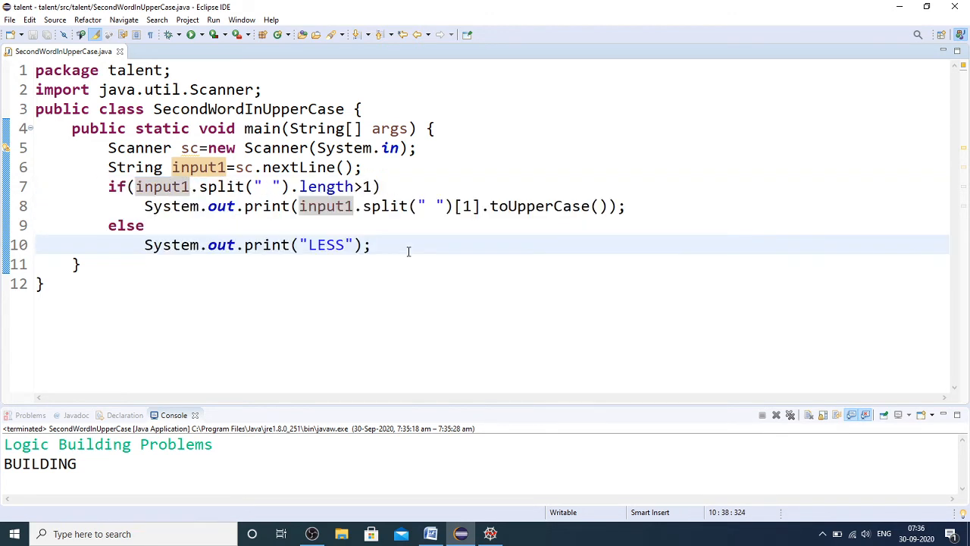
mouse_move(472, 329)
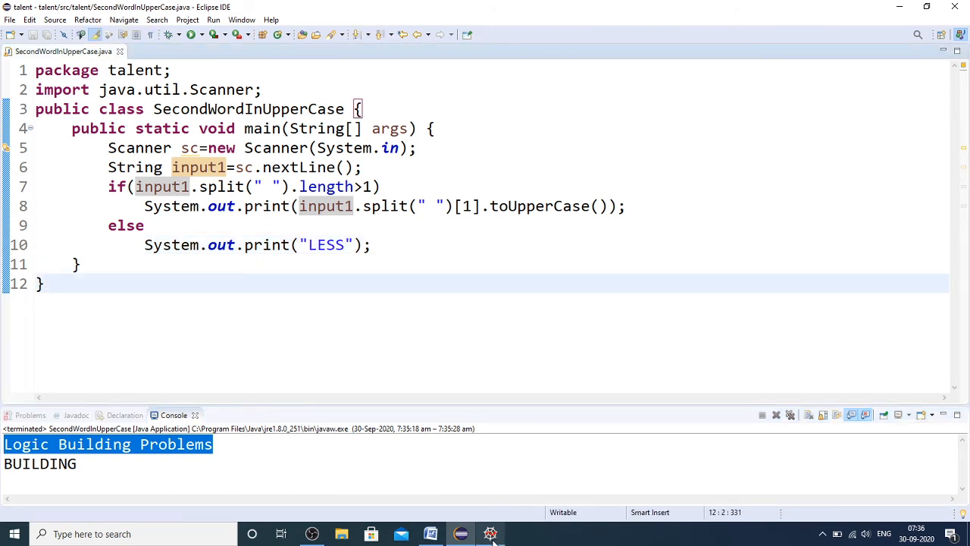
Step: Run the Spyder script on 'Logic Building Problems' and 'Hello World', printing BUILDING and WORLD
click(491, 532)
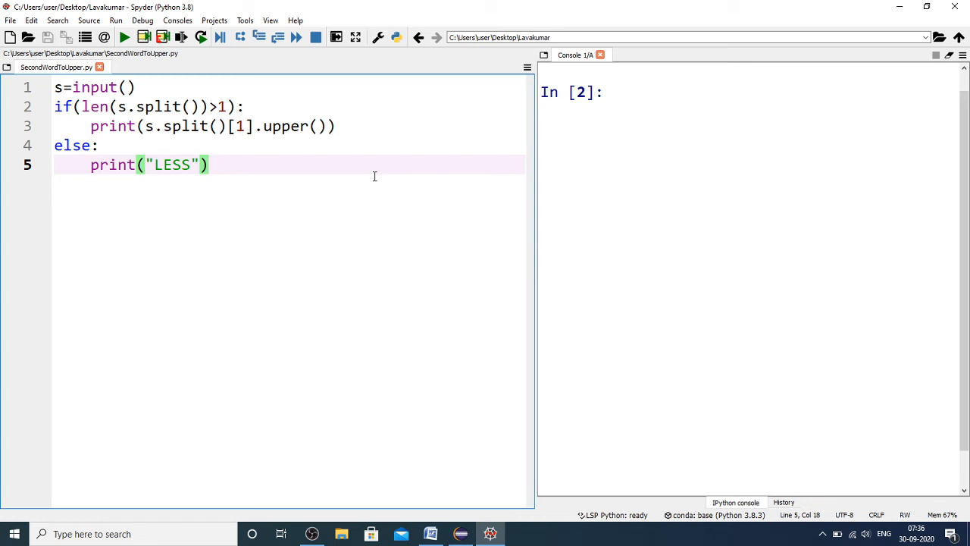
click(131, 36)
text(Logic Building Problems)
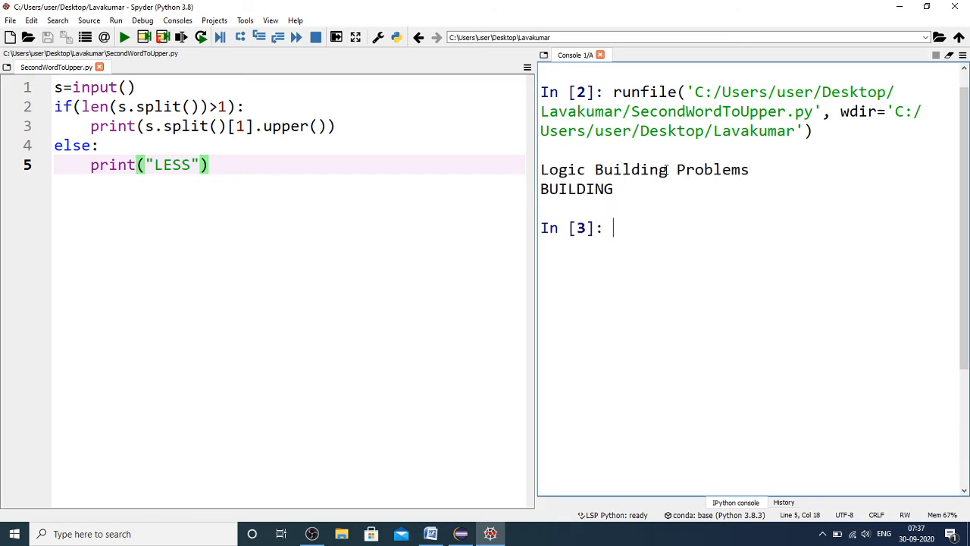
mouse_move(378, 172)
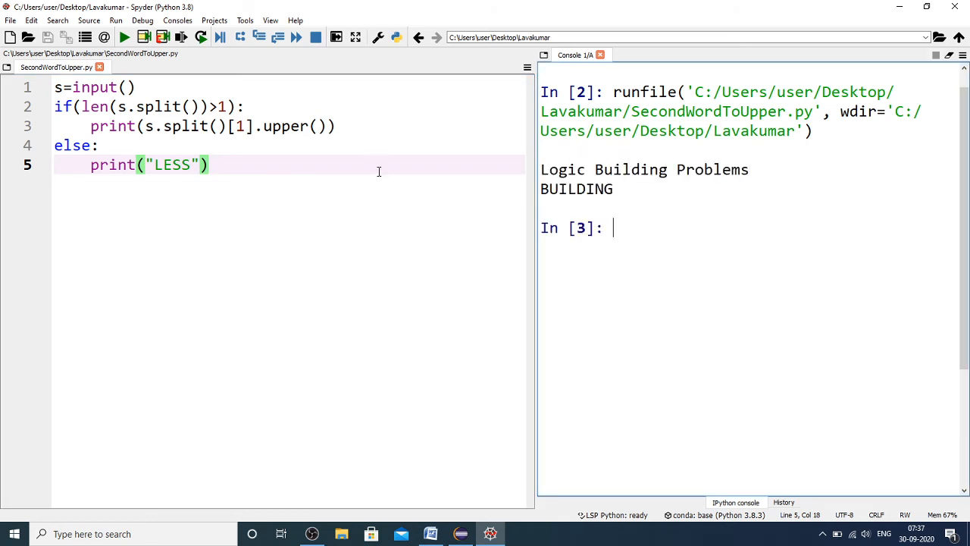
click(128, 38)
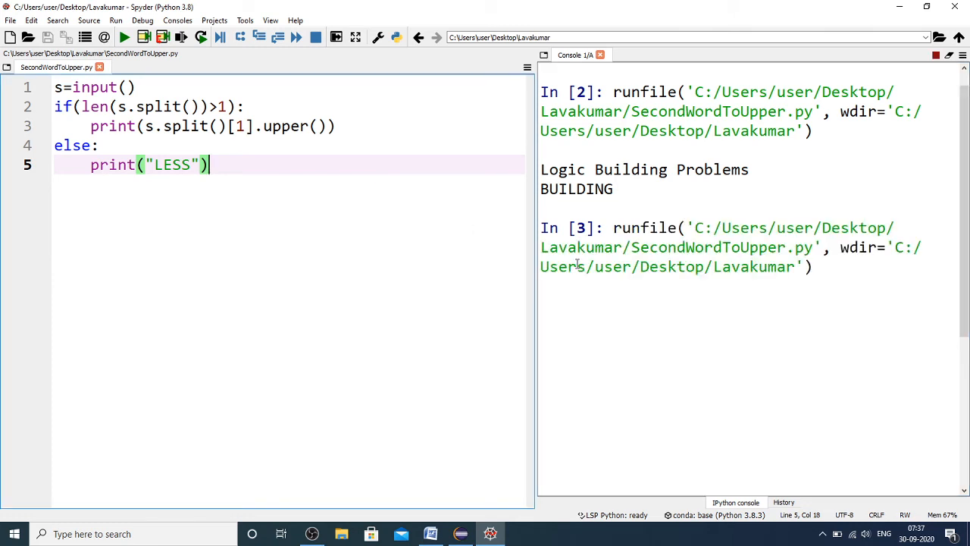
text(H)
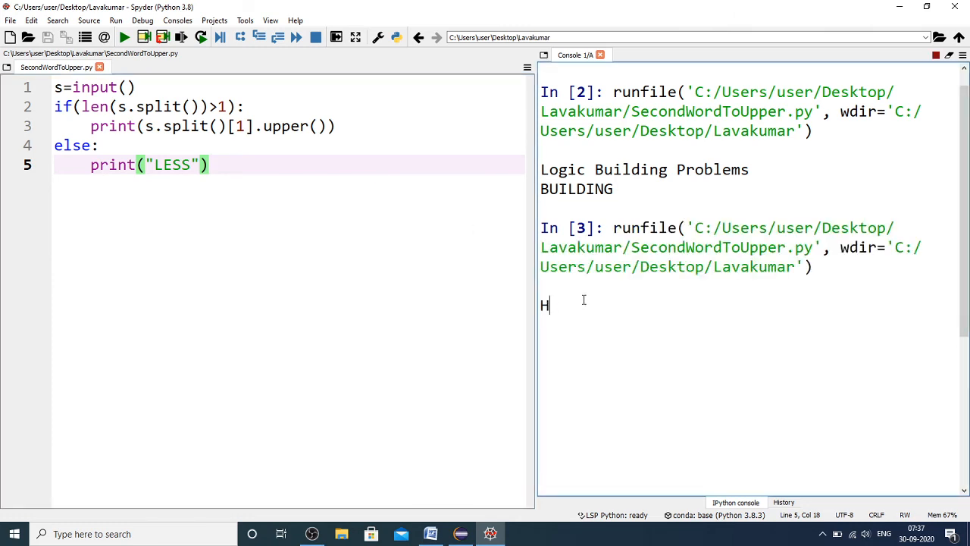
text(ello World)
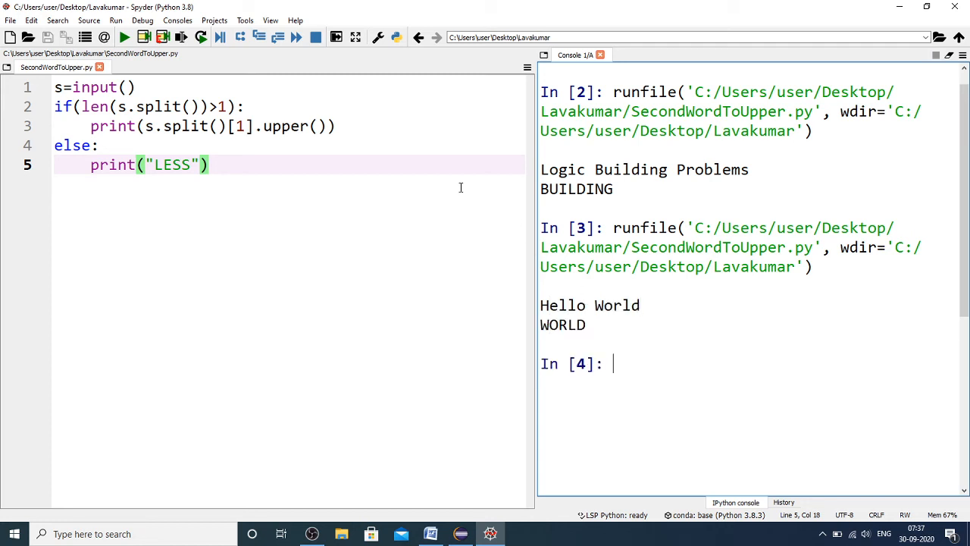
Step: Rerun the script with the single word 'Hello', which prints LESS
click(126, 36)
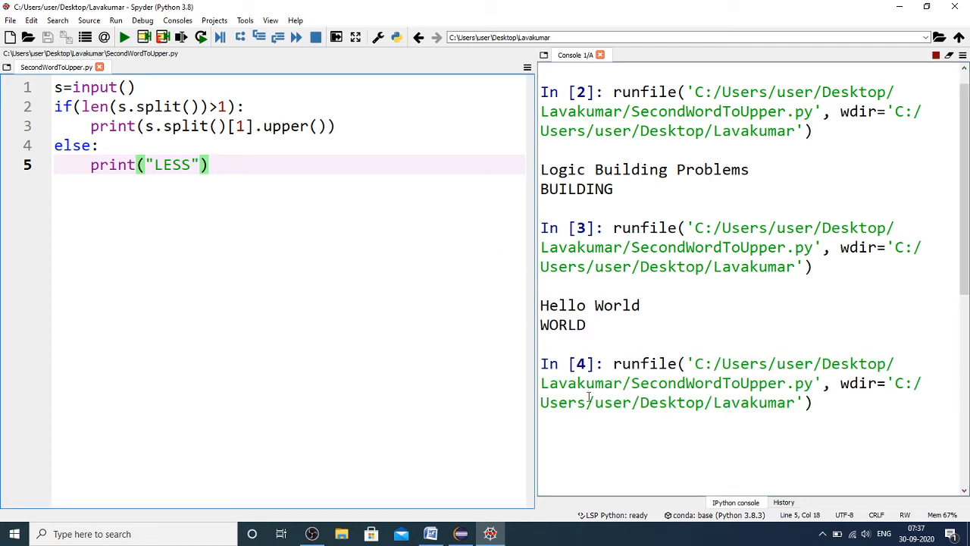
text(He)
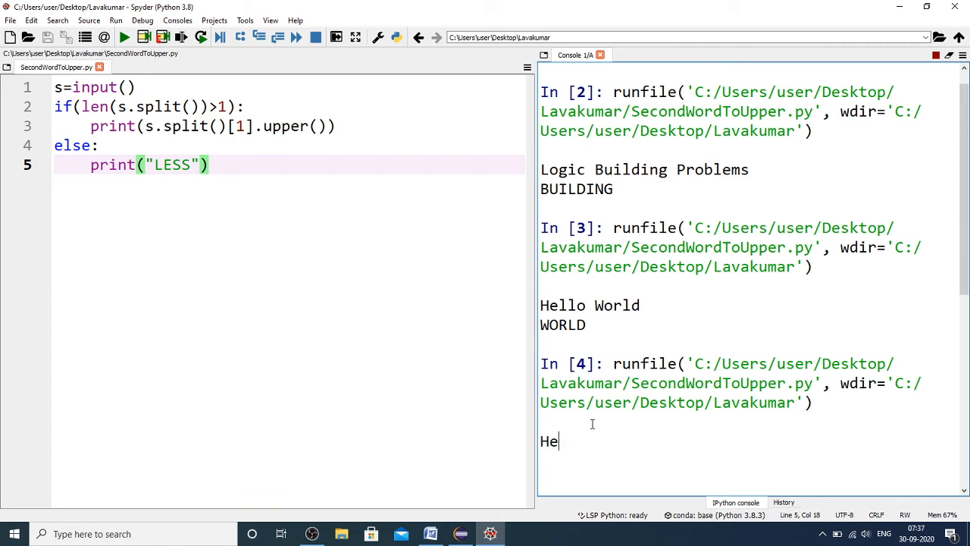
text(llo)
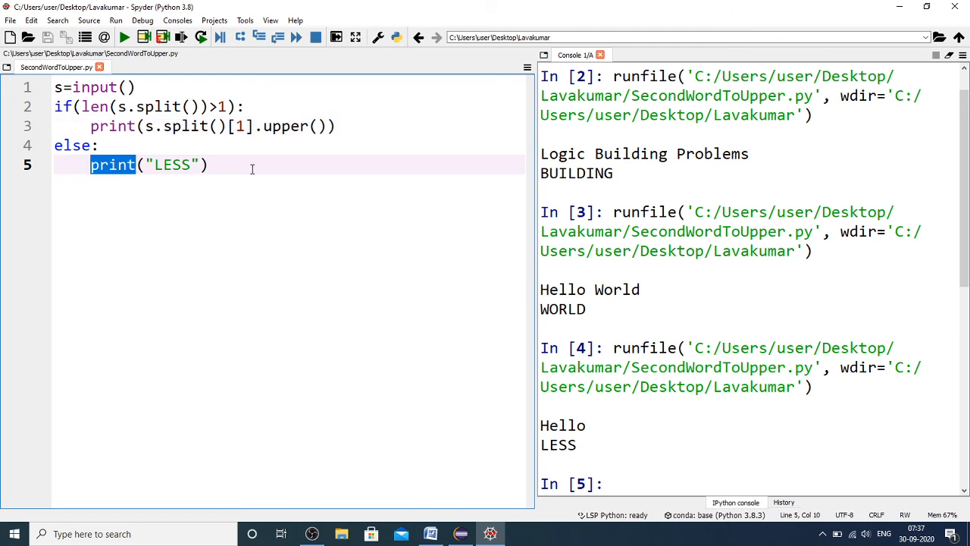
Step: Highlight and deselect the s=input() line, leaving the script unchanged, then return to Eclipse
click(132, 86)
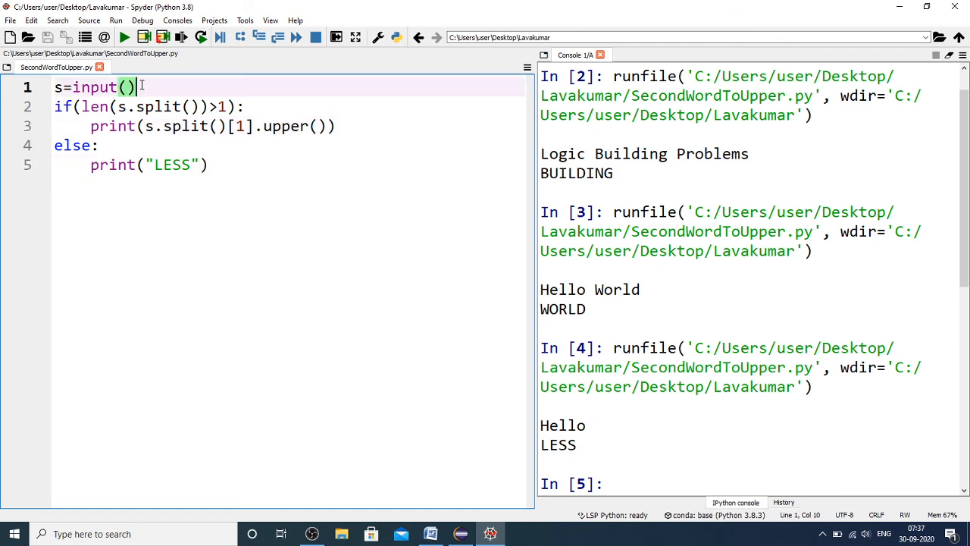
triple_click(83, 86)
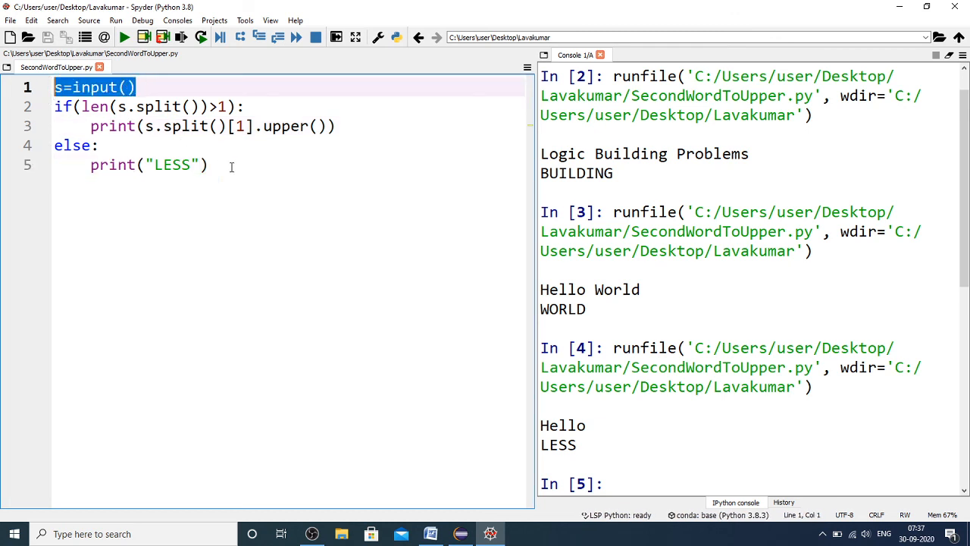
mouse_move(237, 176)
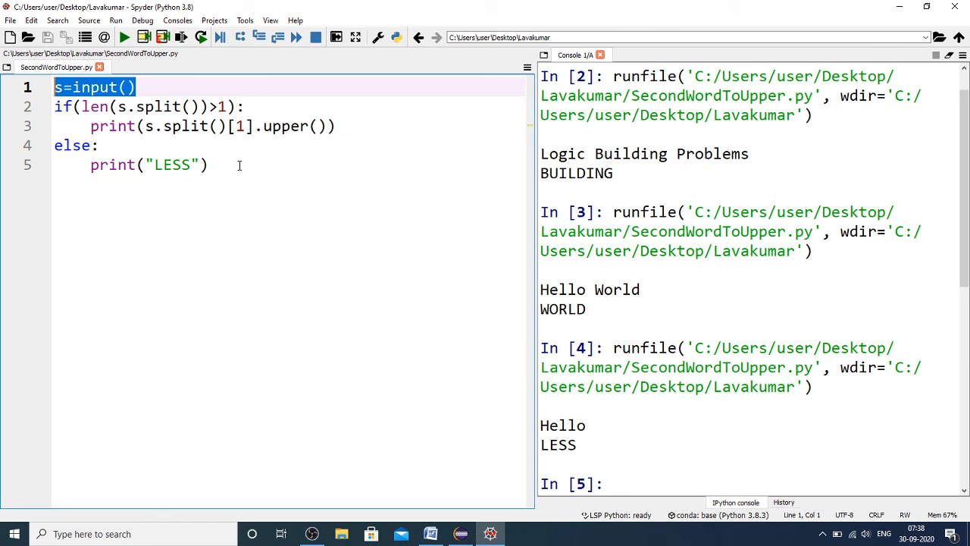
click(239, 165)
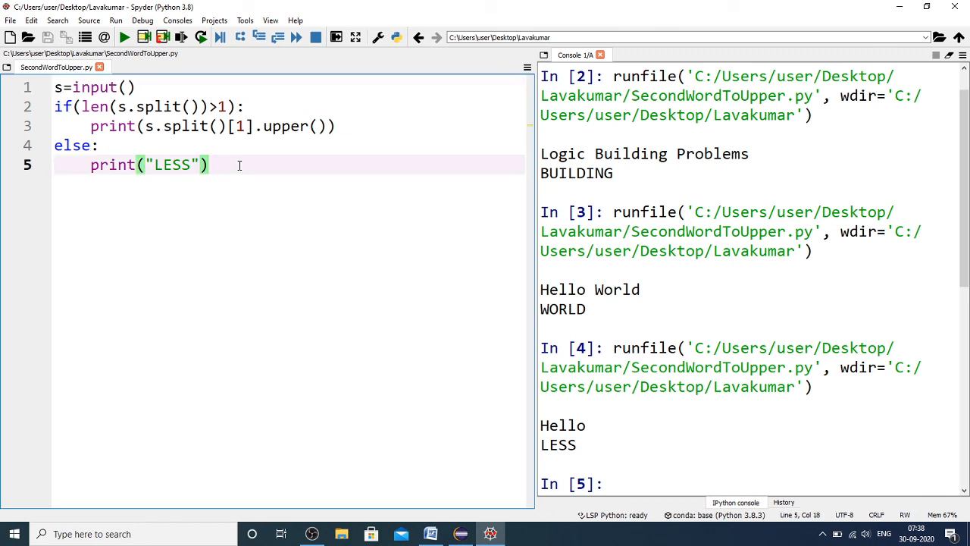
mouse_move(450, 295)
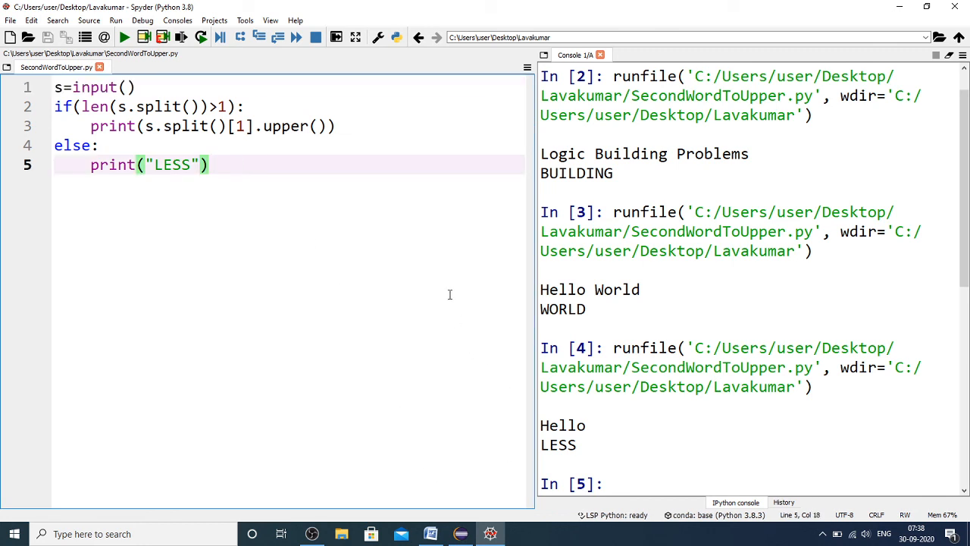
mouse_move(427, 184)
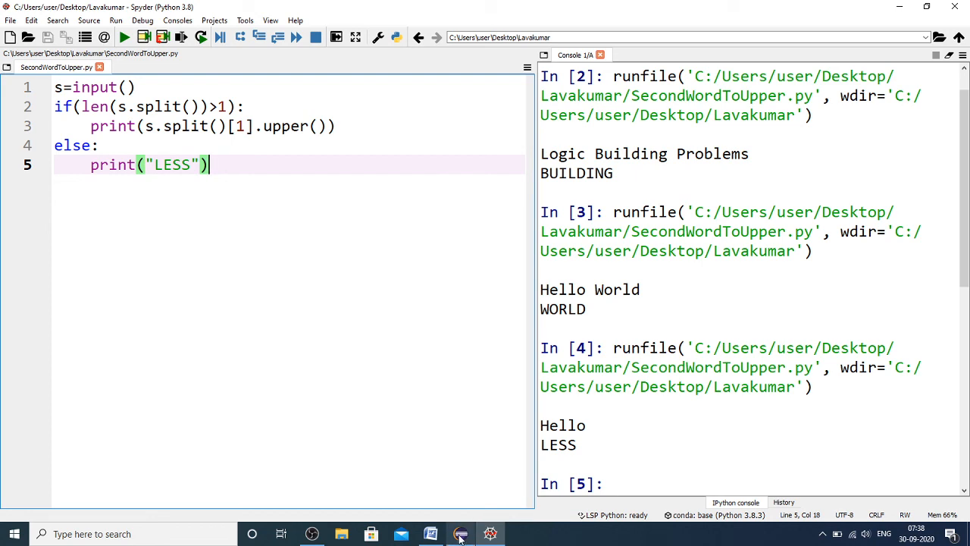
click(454, 532)
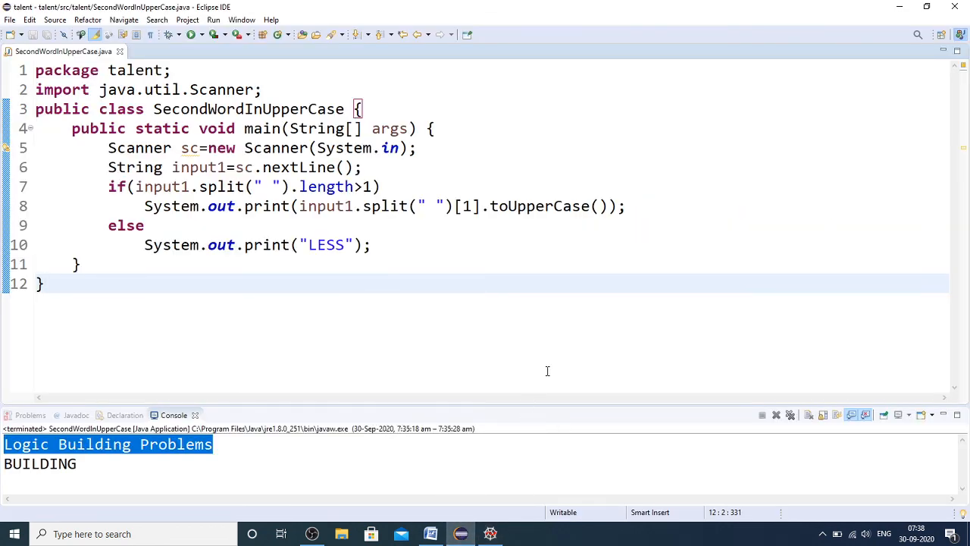